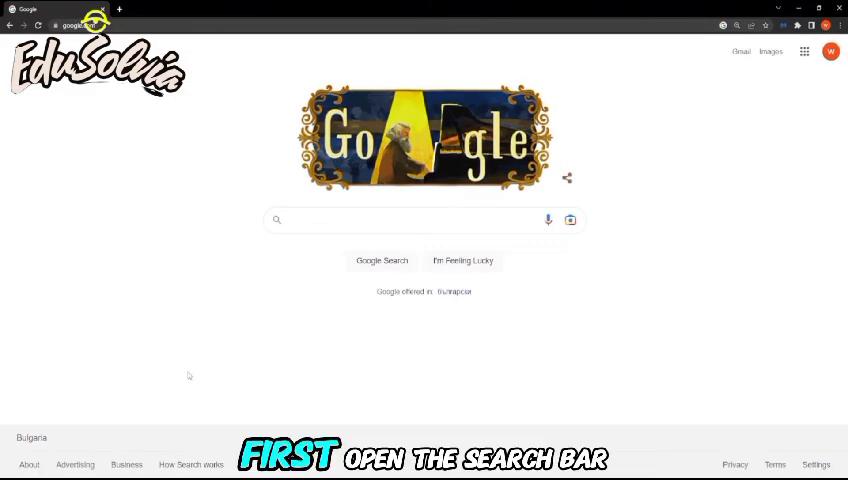
Open the Windows Start search panel from the taskbar search bar
click(30, 468)
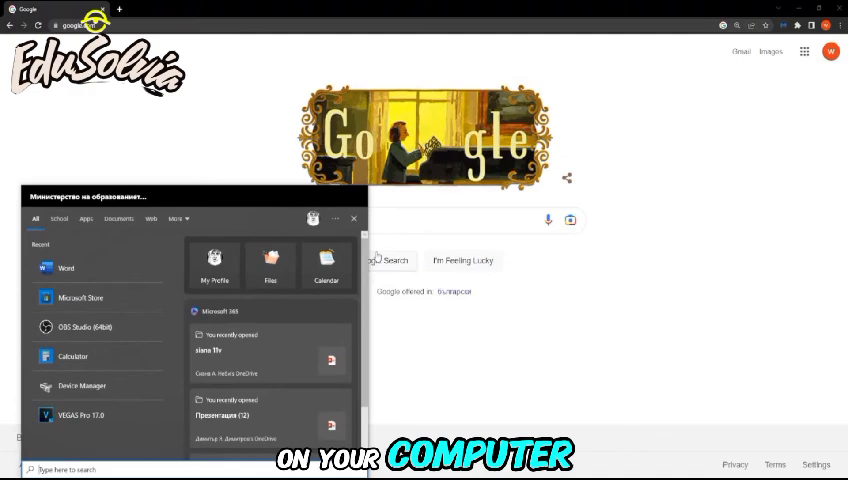
Search Windows for 'microsoft store' to launch the Store and find office 365
text(microsoft store)
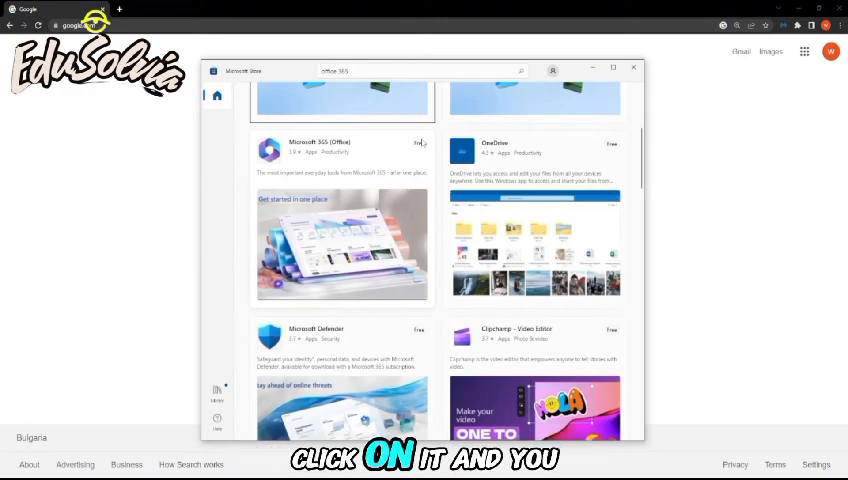
View the Microsoft 365 (Office) Store listing, then close Microsoft Store
click(310, 150)
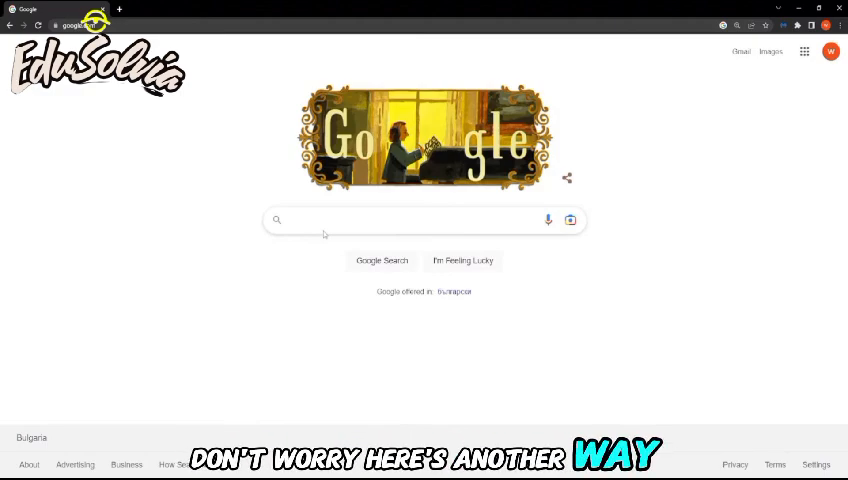
Google 'office 365' to find the Microsoft 365 Login result
text(office 365)
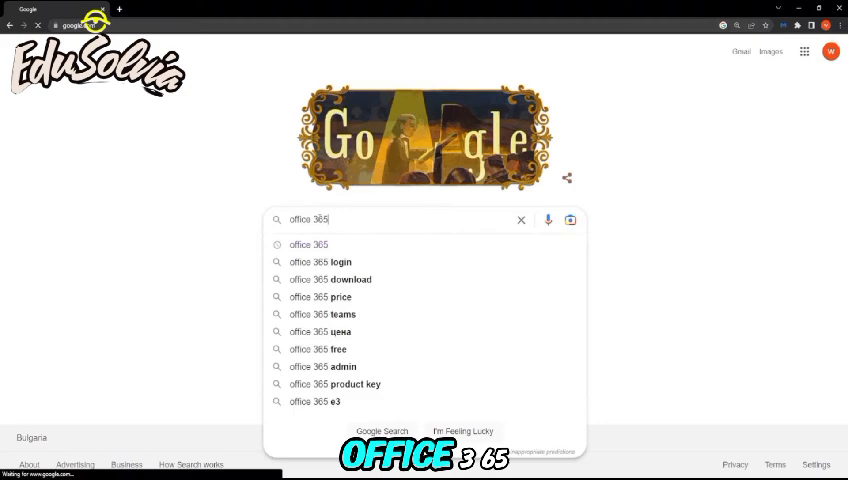
key(Return)
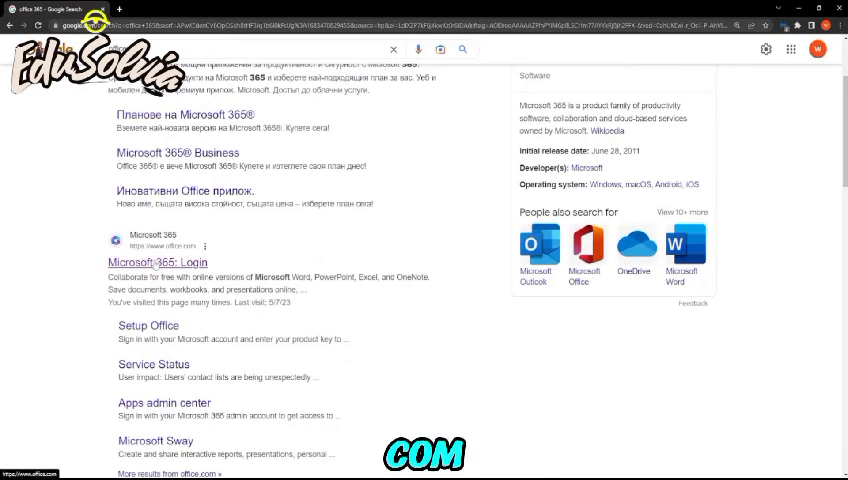
Go to the Microsoft 365 login site and open its Install apps menu
click(157, 262)
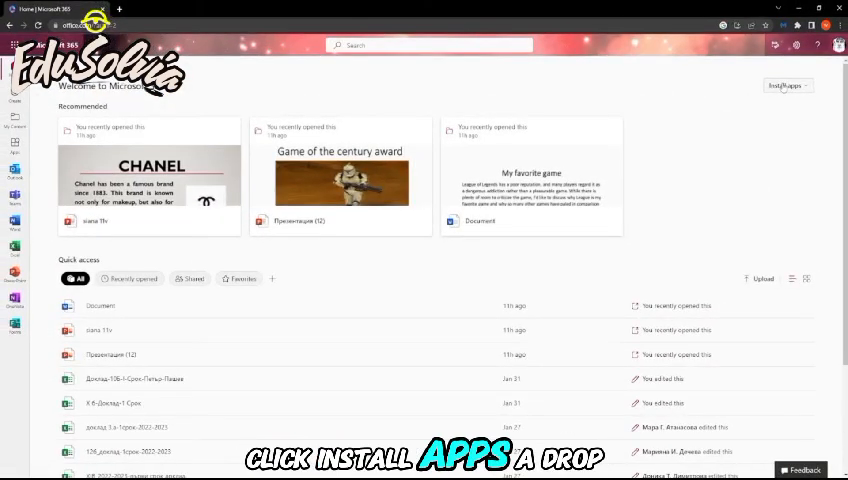
click(786, 85)
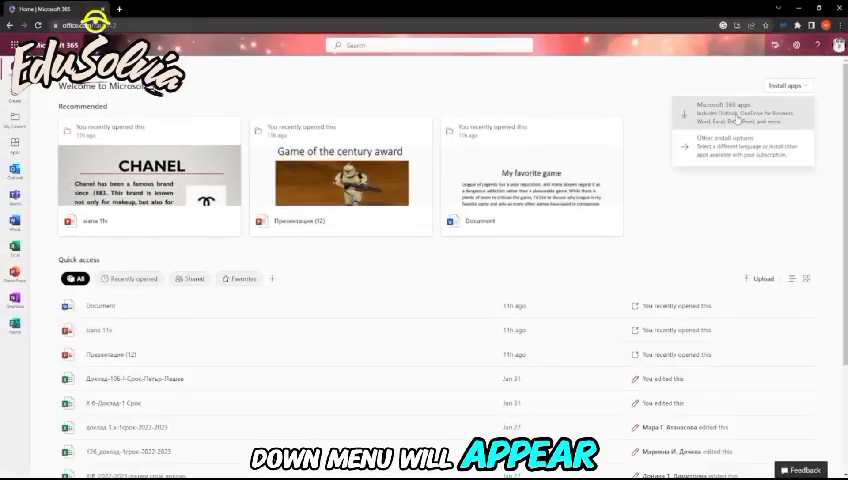